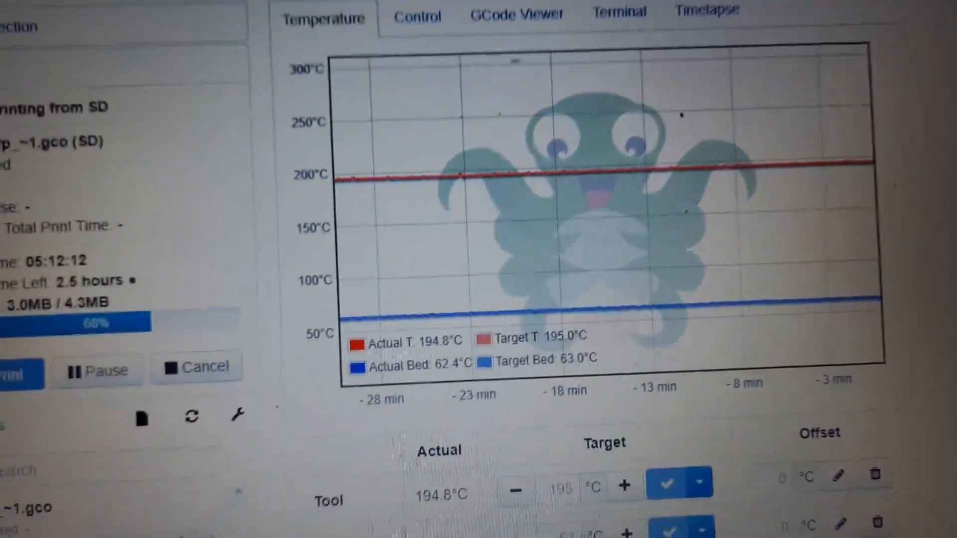
Switch to the Control view to show the webcam stream and movement controls during the SD print.
left_click(417, 17)
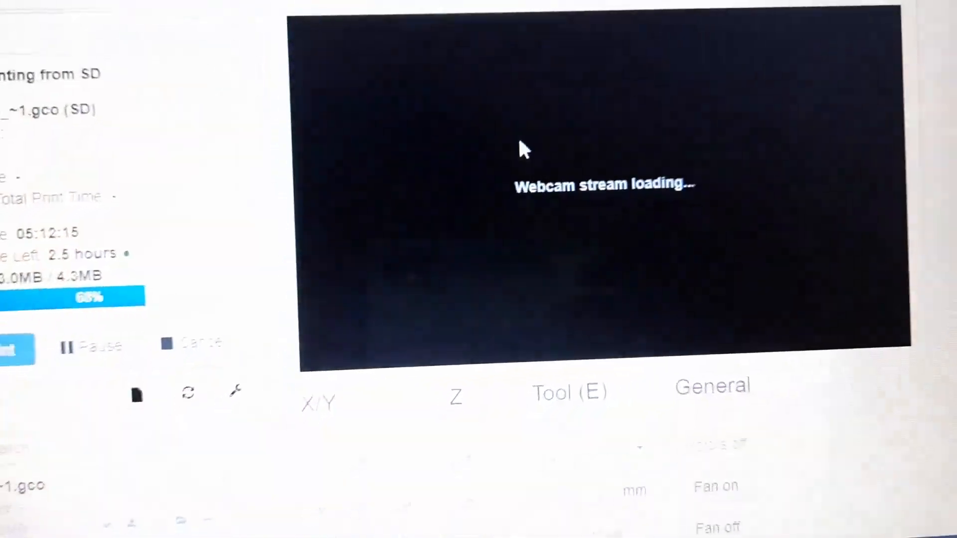